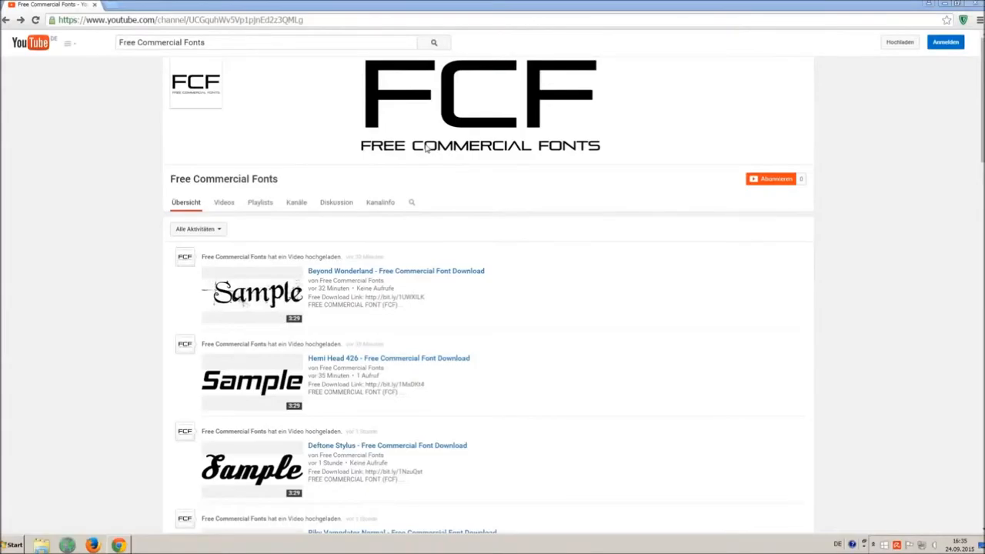
pyautogui.moveTo(411, 138)
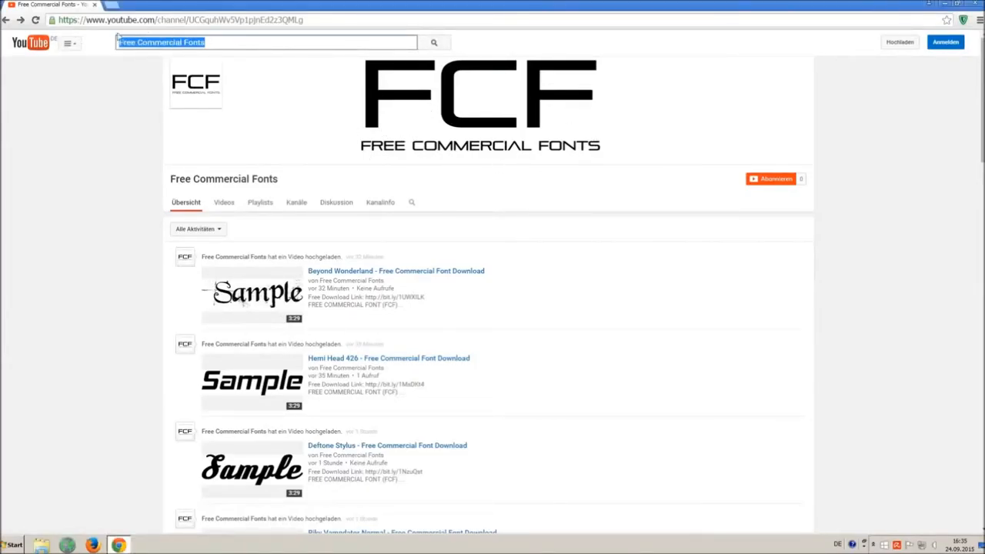
# - Scroll the Free Commercial Fonts channel uploads until the Riky Vampdator Normal video appears
pyautogui.click(249, 43)
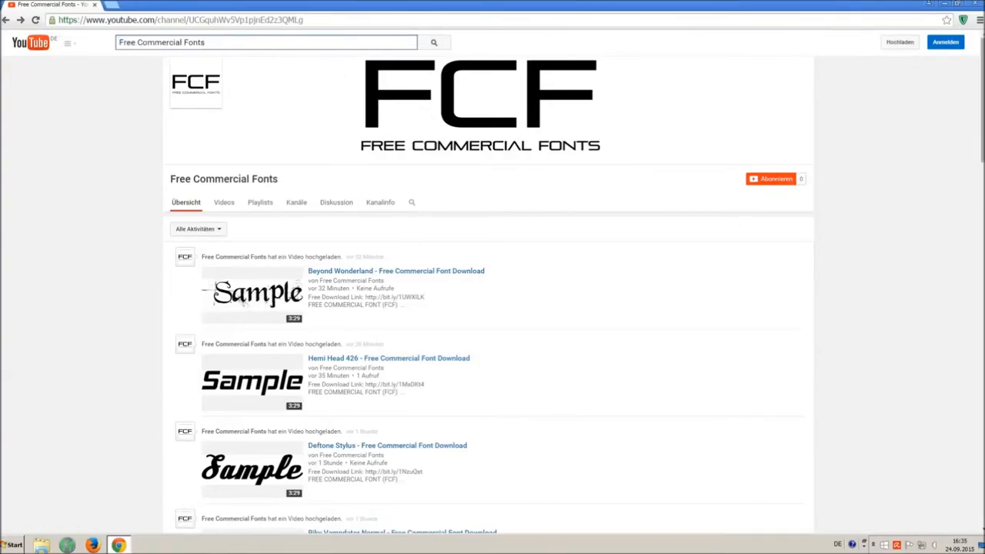
pyautogui.scroll(-3)
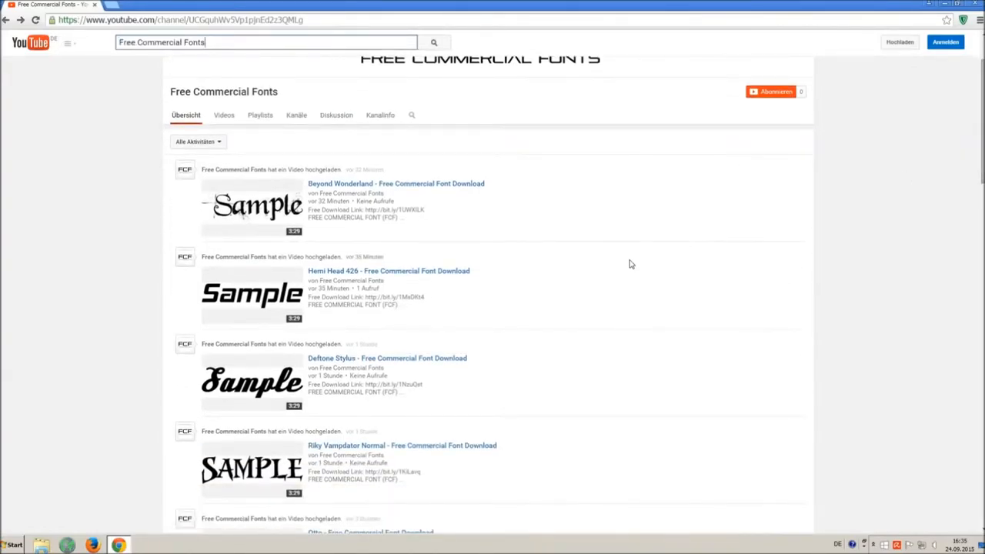
pyautogui.scroll(-3)
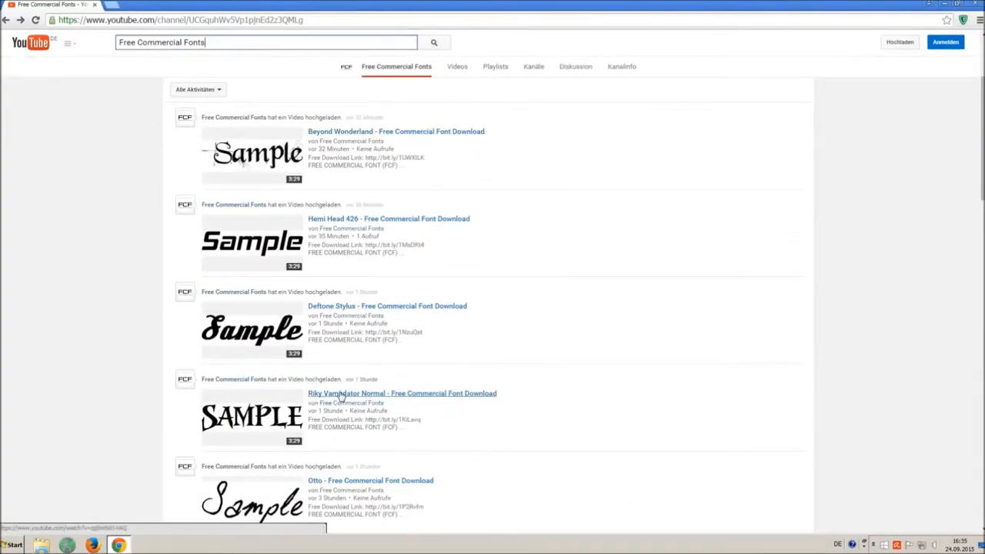
# - Open the Riky Vampdator Normal video to reach its free download link
pyautogui.click(401, 394)
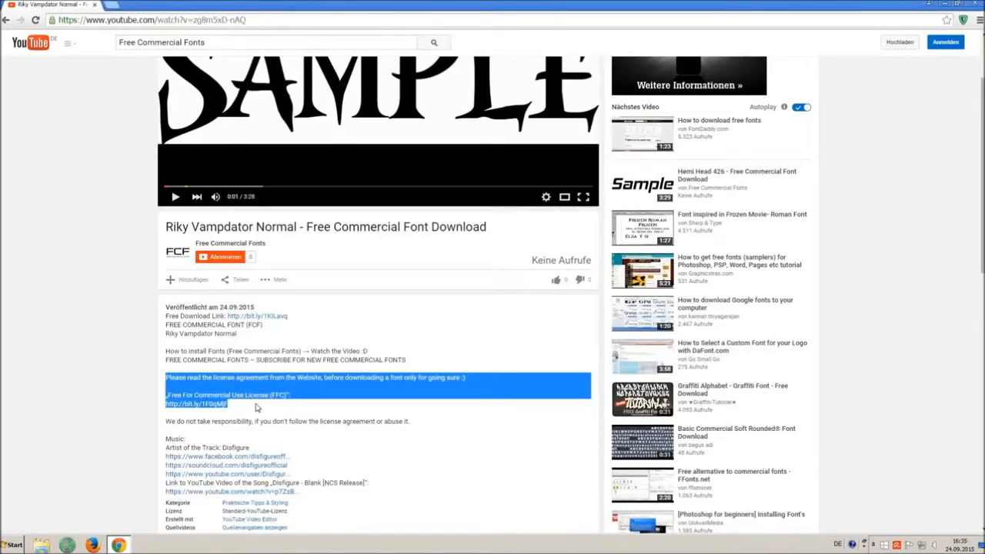
pyautogui.moveTo(286, 414)
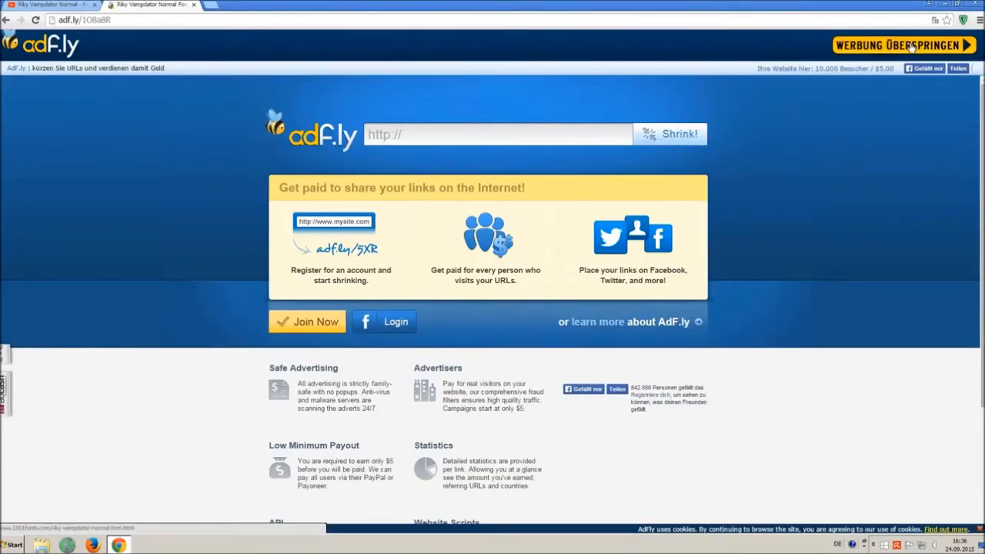
# - Skip the adf.ly ad and land on the Riky Vampdator Normal page on 1001fonts
pyautogui.click(905, 45)
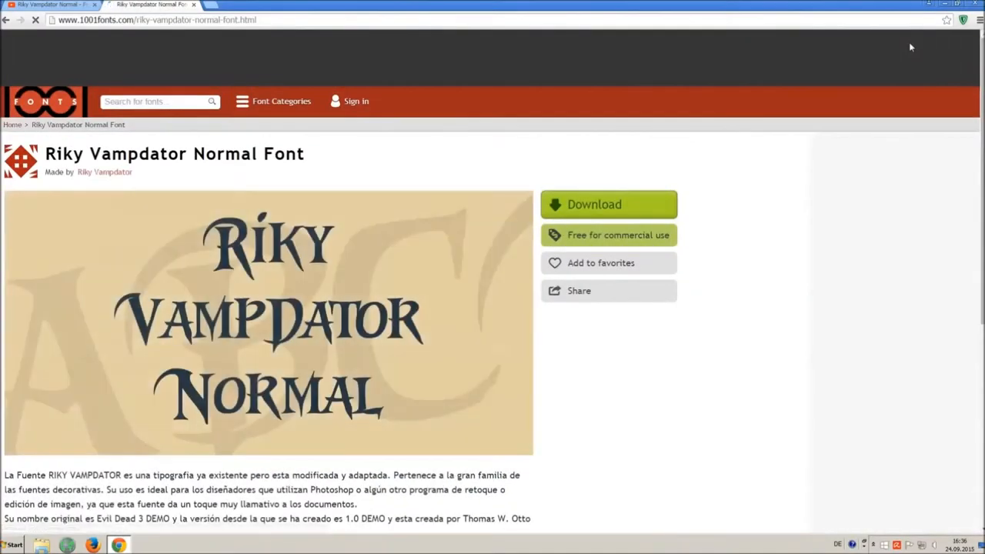
pyautogui.doubleClick(64, 154)
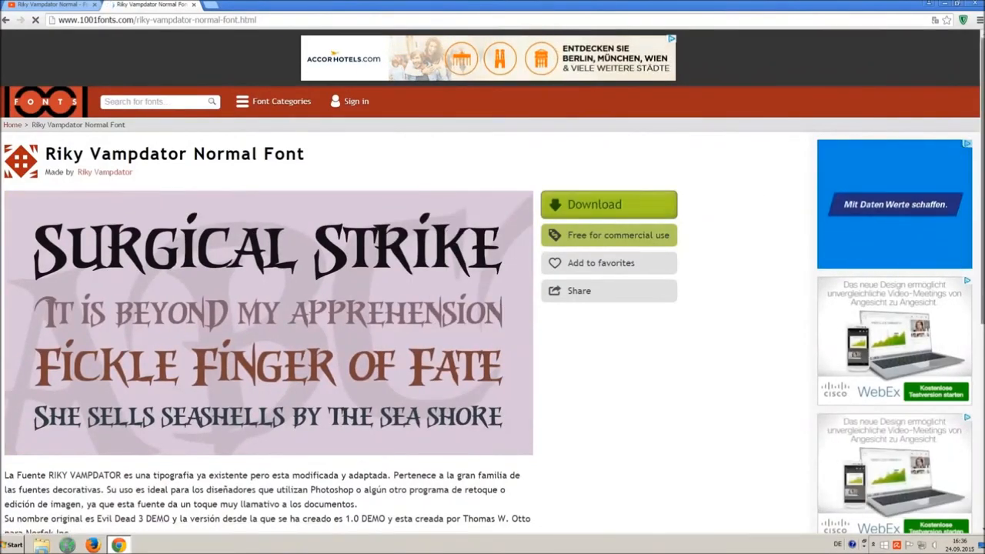
# - Download the Riky Vampdator Normal TTF file and start a Control Panel search for fonts
pyautogui.scroll(-3)
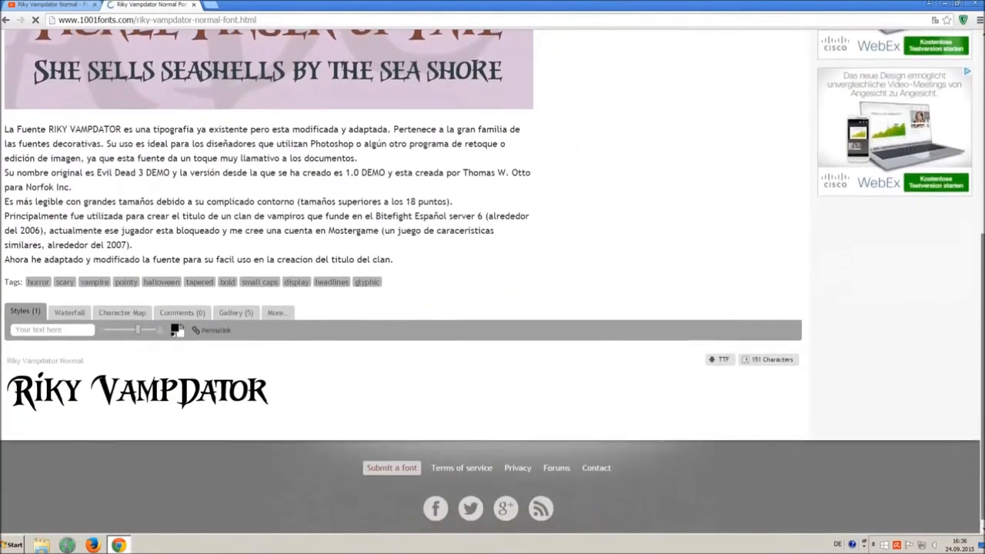
pyautogui.click(722, 360)
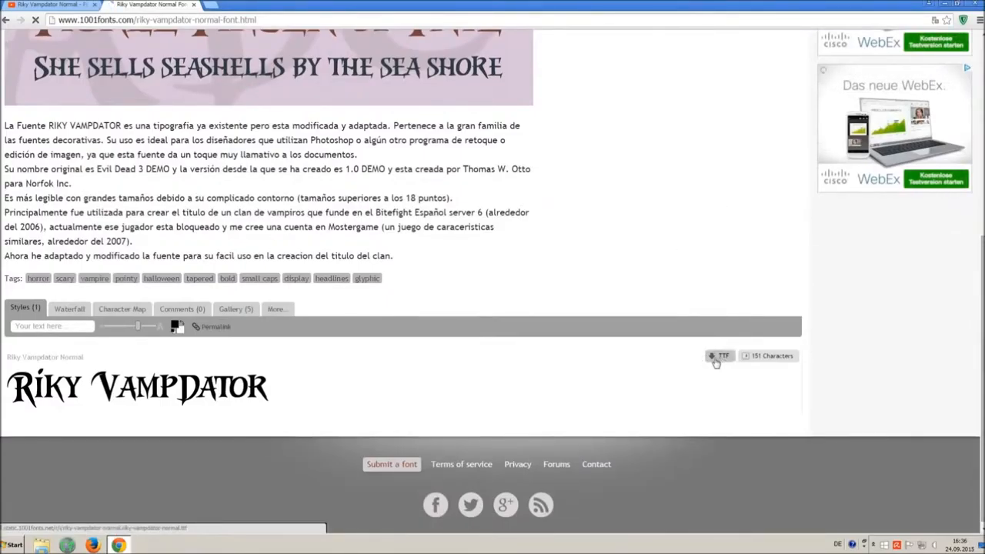
pyautogui.click(720, 355)
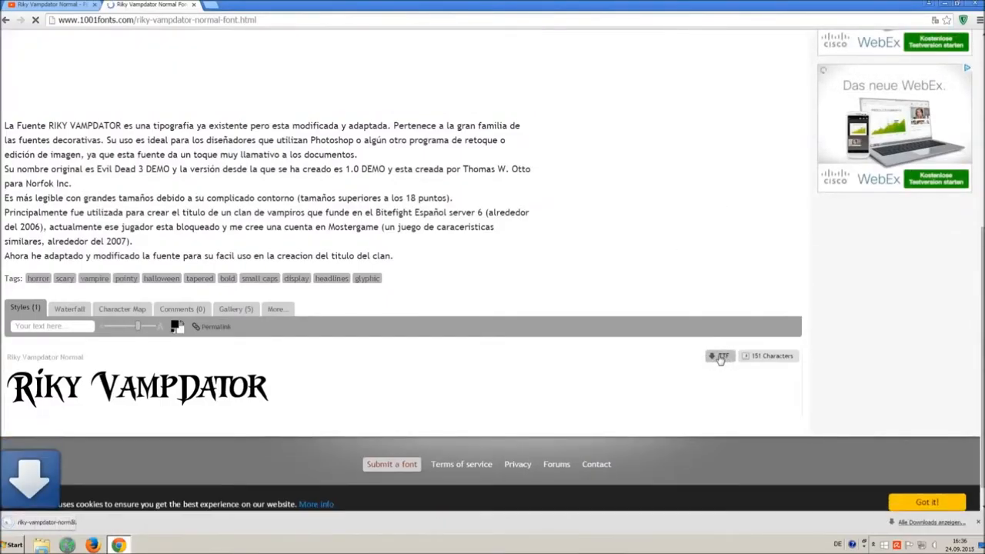
pyautogui.click(721, 355)
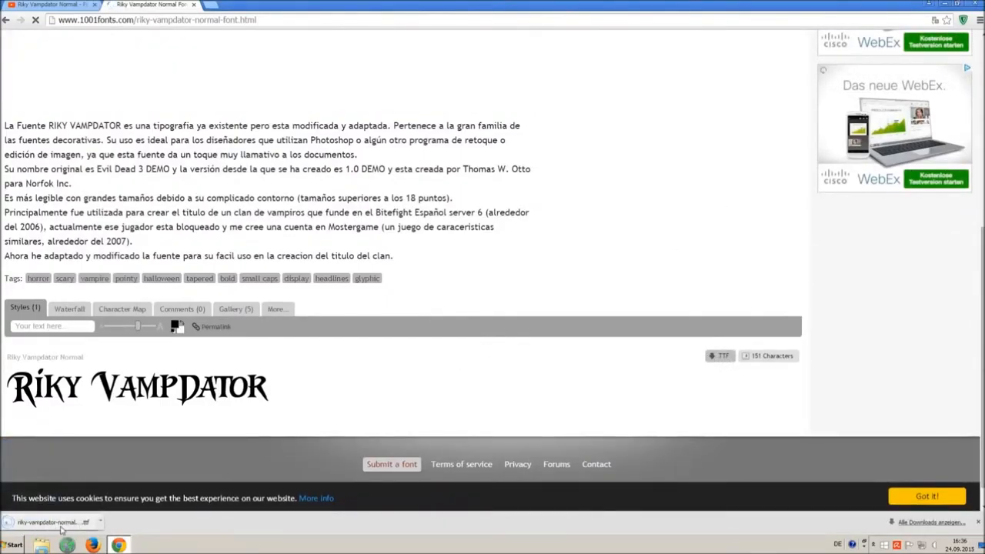
pyautogui.click(13, 545)
pyautogui.write('font')
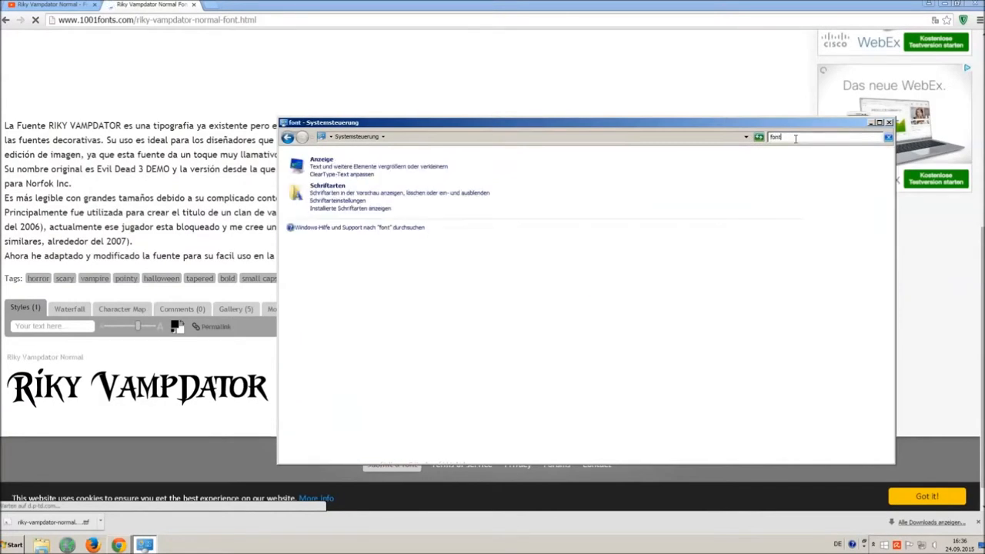
pyautogui.moveTo(720, 156)
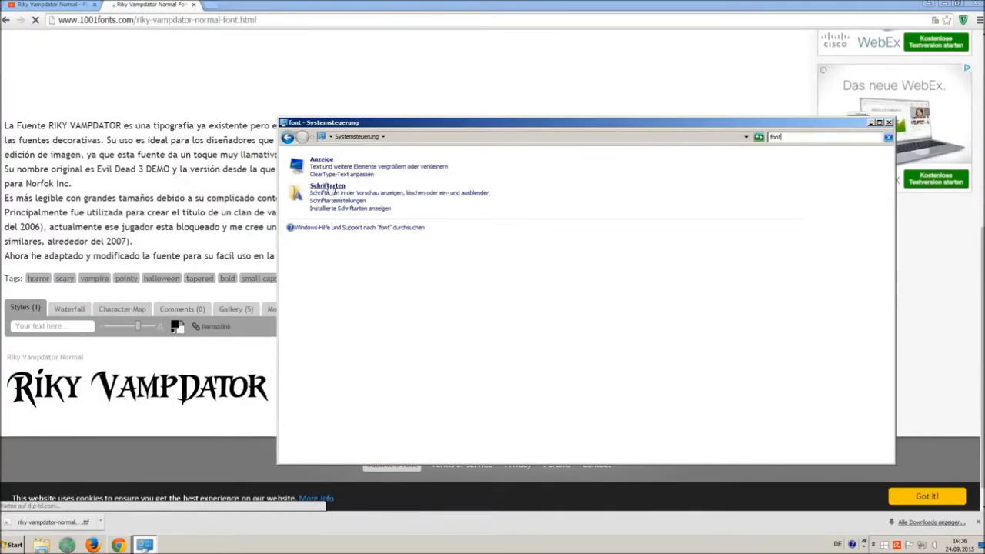
# - View the Schriftarten folder of installed fonts, close it and minimize the browser to the desktop
pyautogui.click(328, 185)
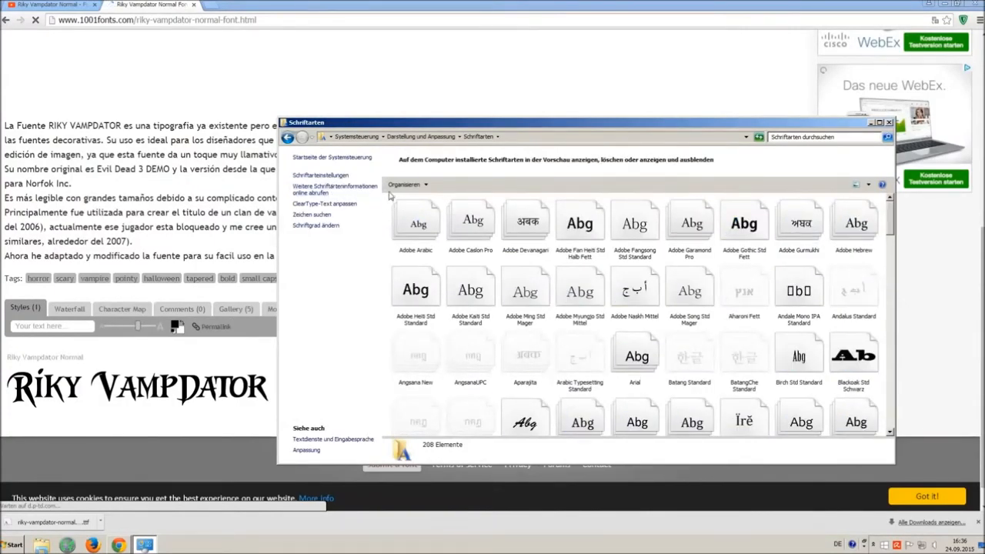
pyautogui.click(416, 223)
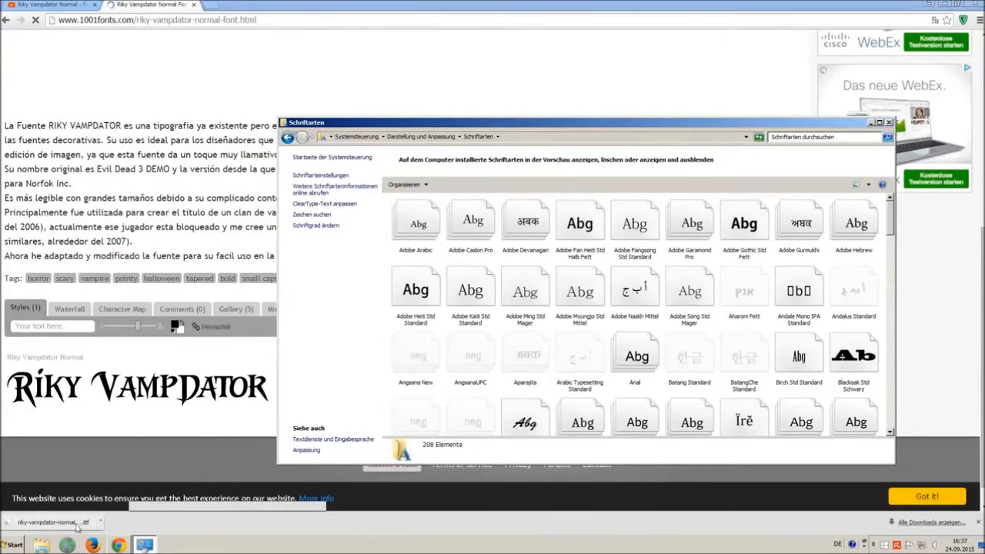
pyautogui.click(12, 544)
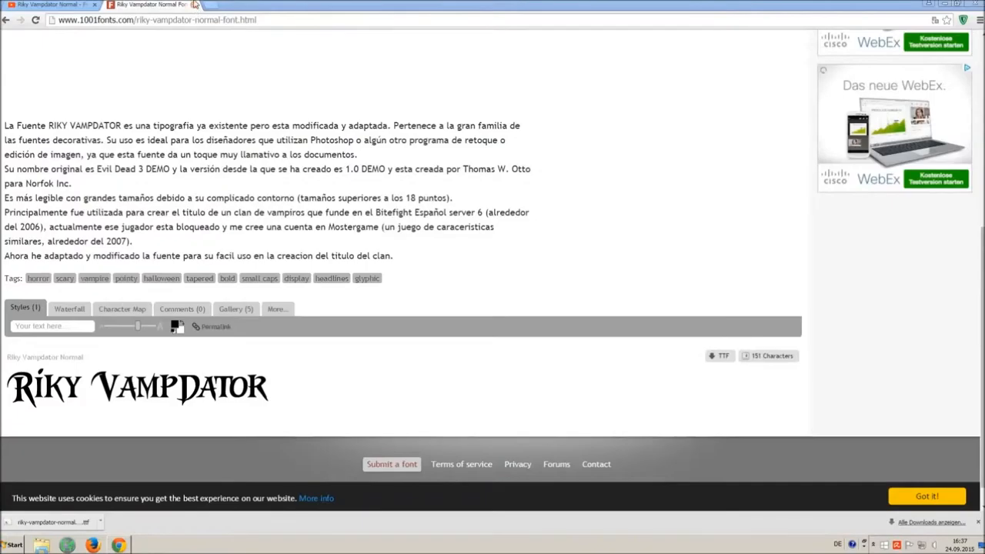
pyautogui.click(151, 4)
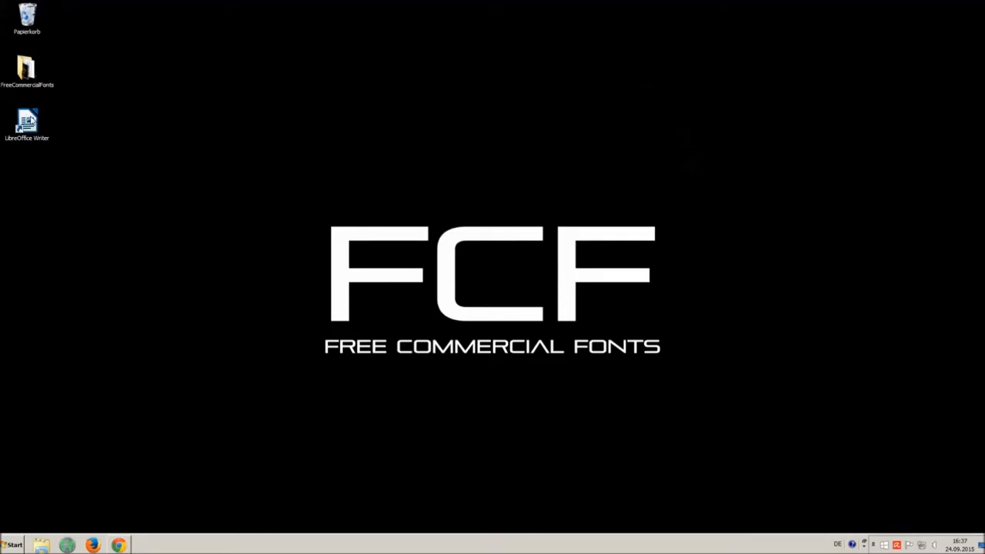
# - Launch Writer and write the line 'OMG THIS VOICE IS SO ANNOYING!!!' in a blank document
pyautogui.doubleClick(27, 123)
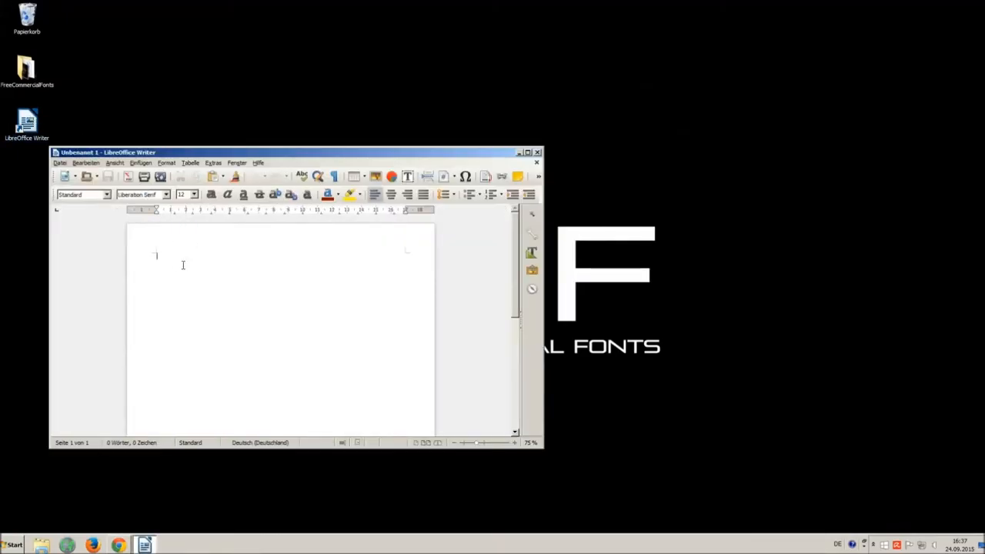
pyautogui.moveTo(203, 283)
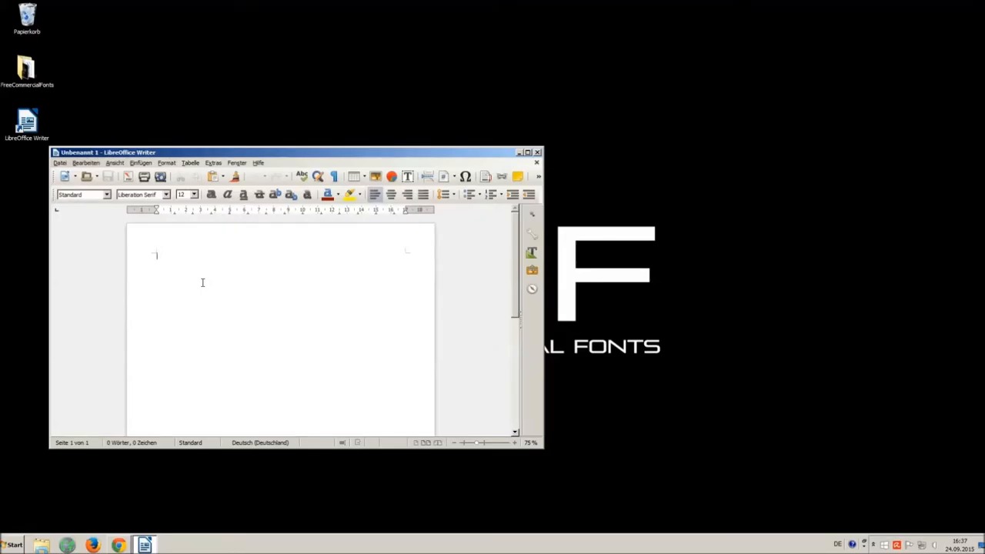
pyautogui.write('O M')
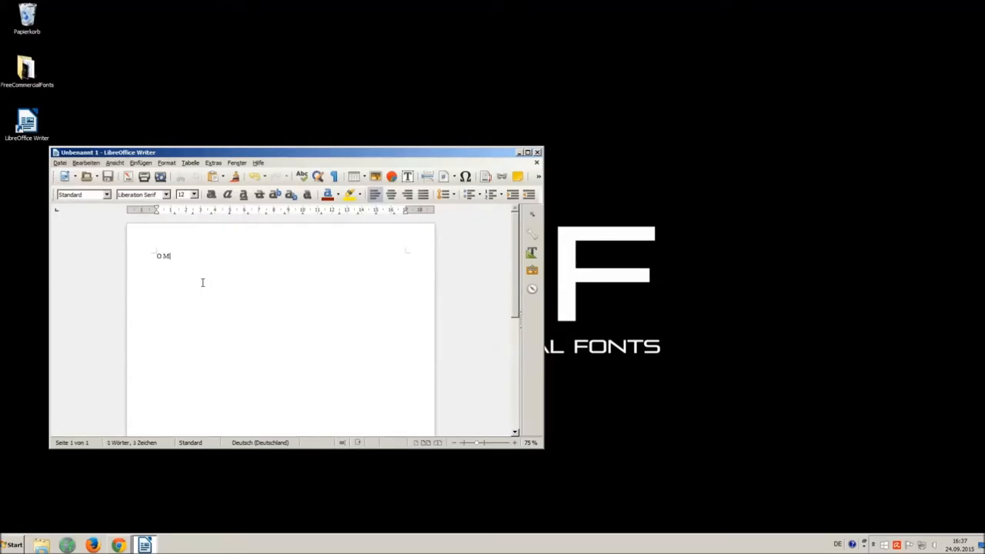
pyautogui.write('G THIS')
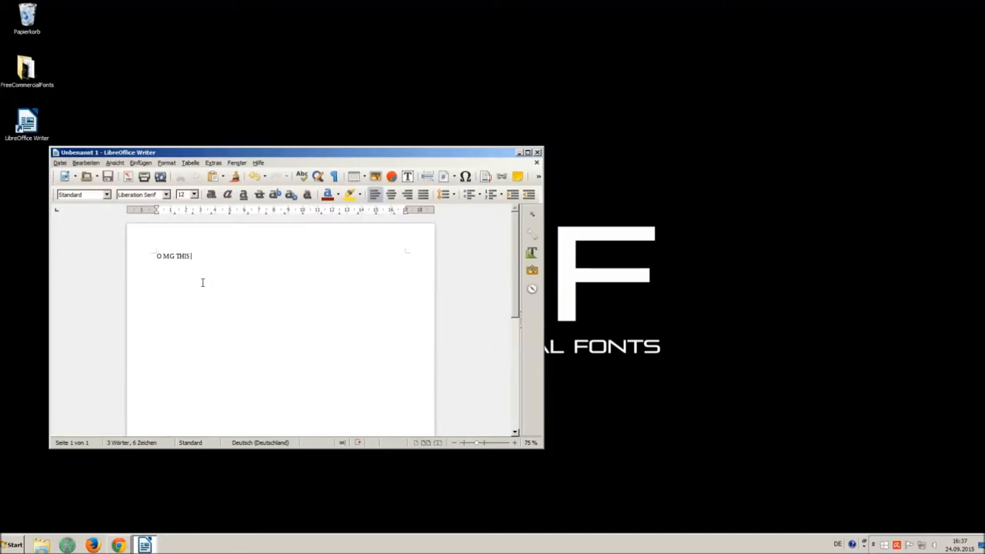
pyautogui.write('VOICE IS SO')
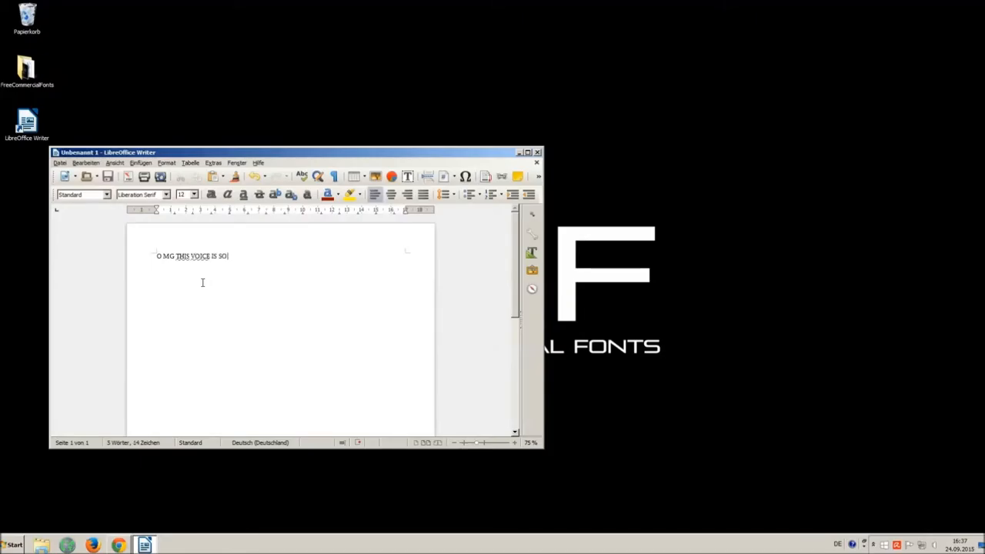
pyautogui.write('ANNOYING')
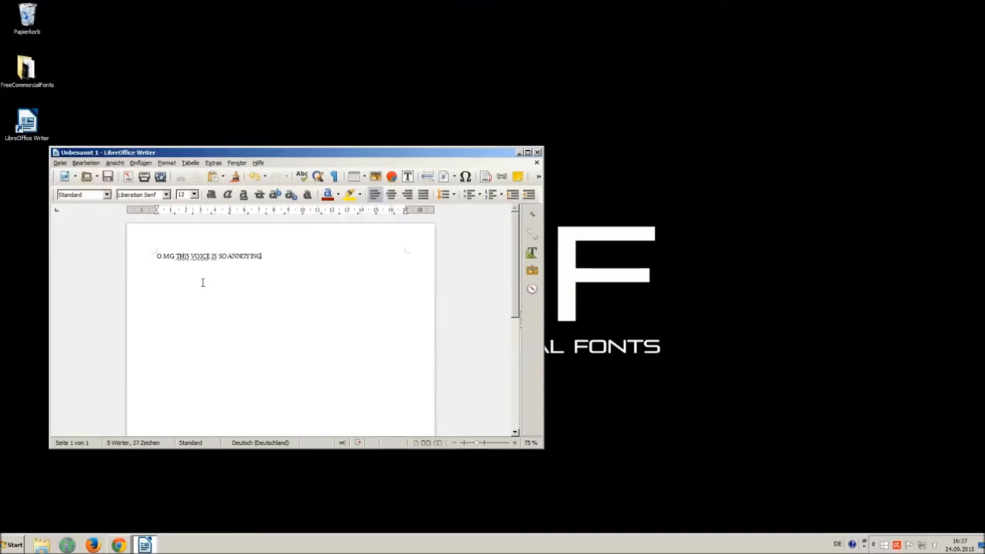
pyautogui.write('!!!')
pyautogui.write('Vam')
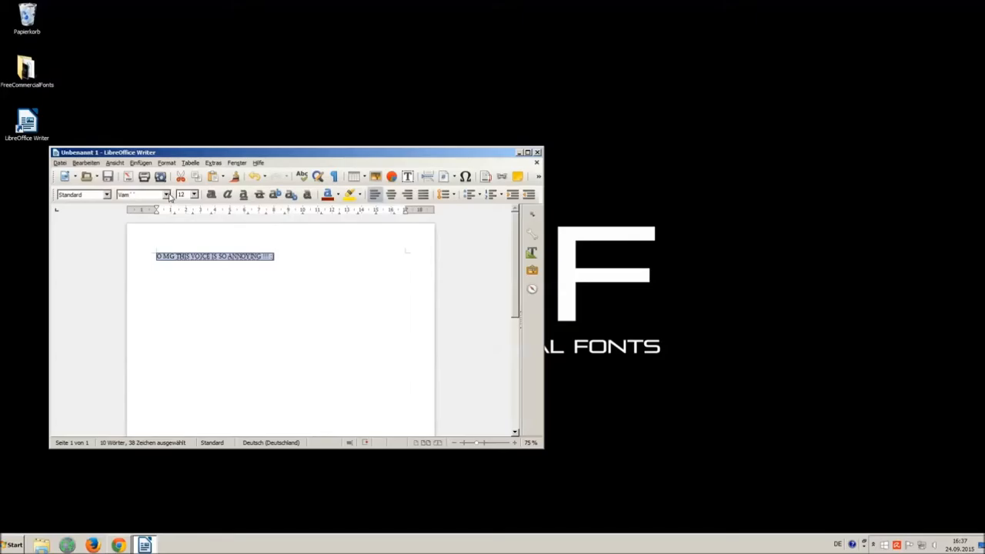
# - Set the sentence in Riky Vampdator at a larger font size
pyautogui.click(167, 194)
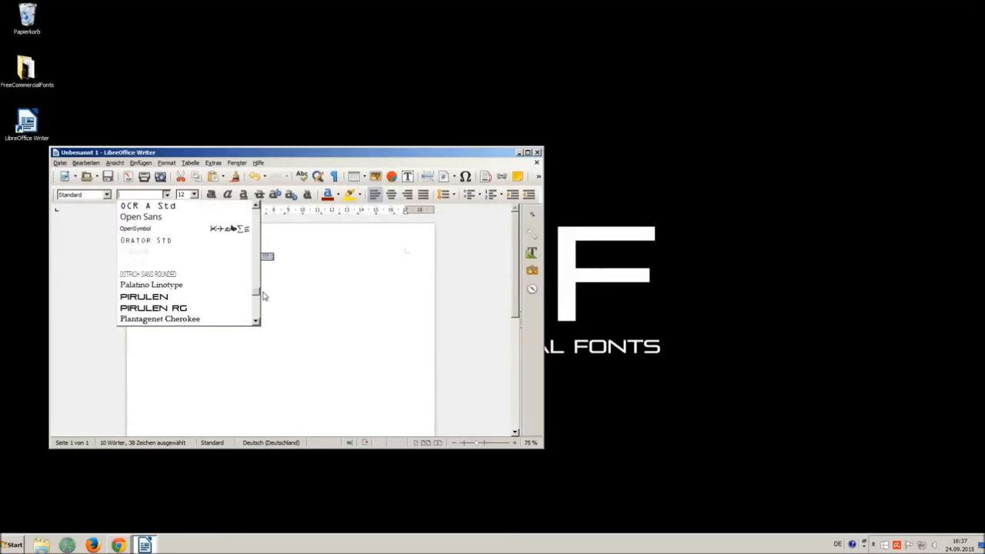
pyautogui.scroll(-3)
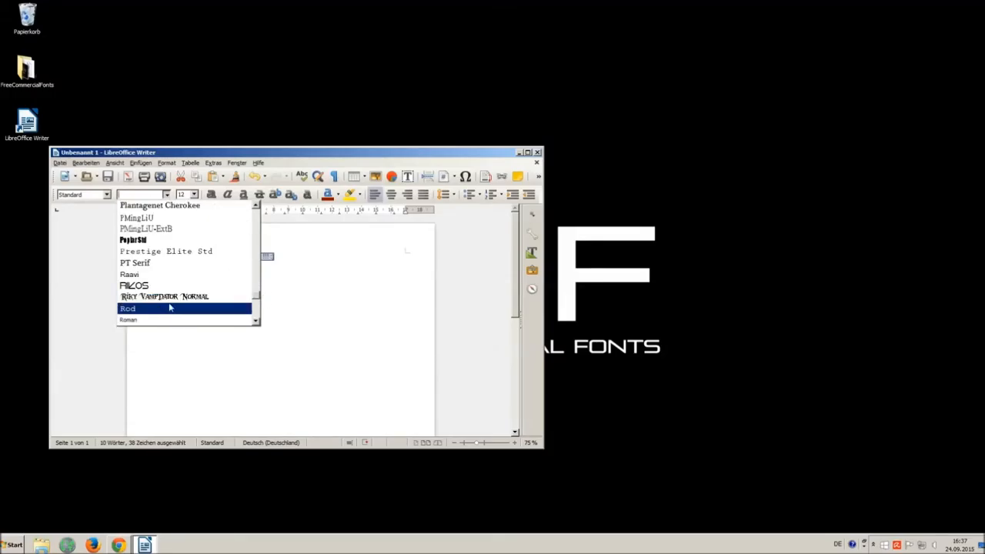
pyautogui.click(163, 296)
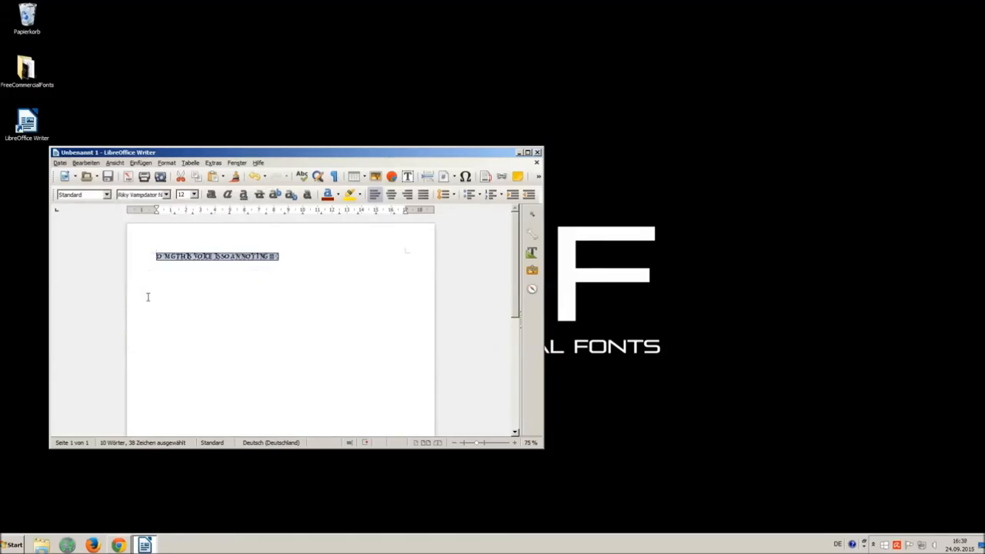
pyautogui.click(194, 193)
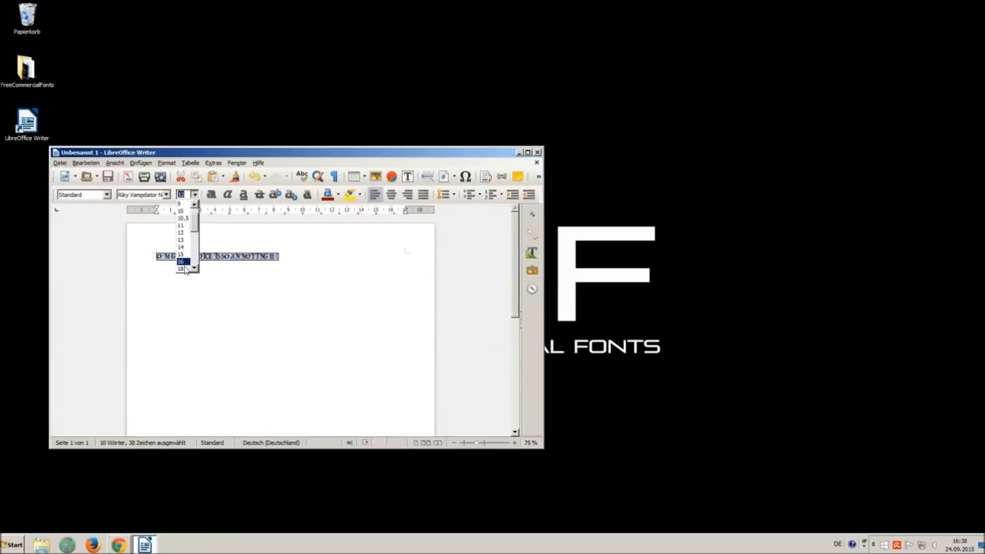
pyautogui.click(181, 261)
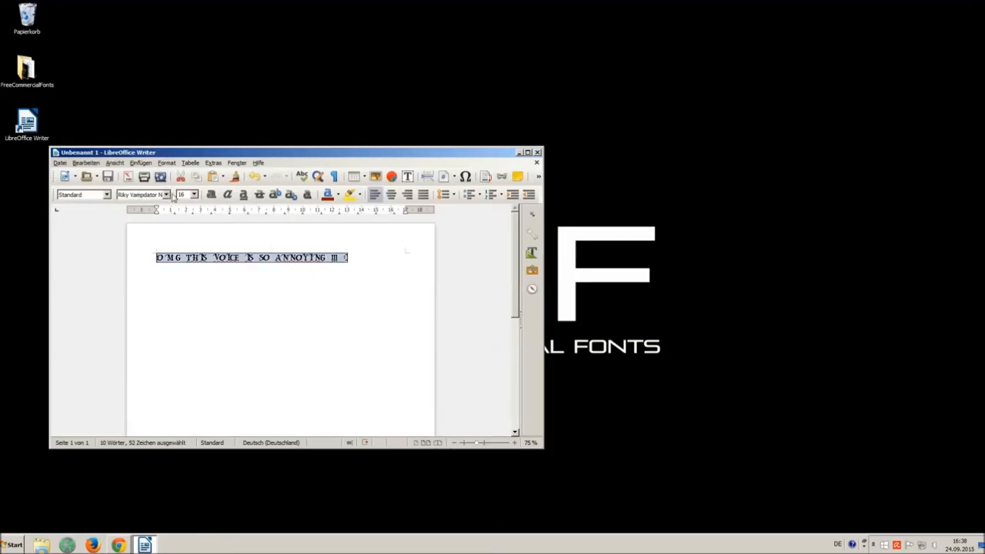
pyautogui.moveTo(612, 142)
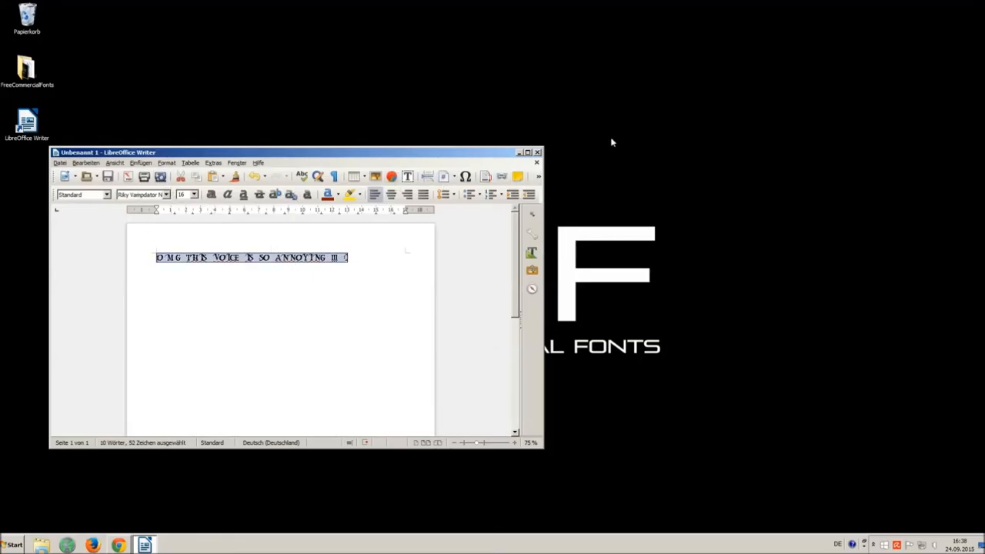
# - Close Writer, discarding the document without saving
pyautogui.click(537, 163)
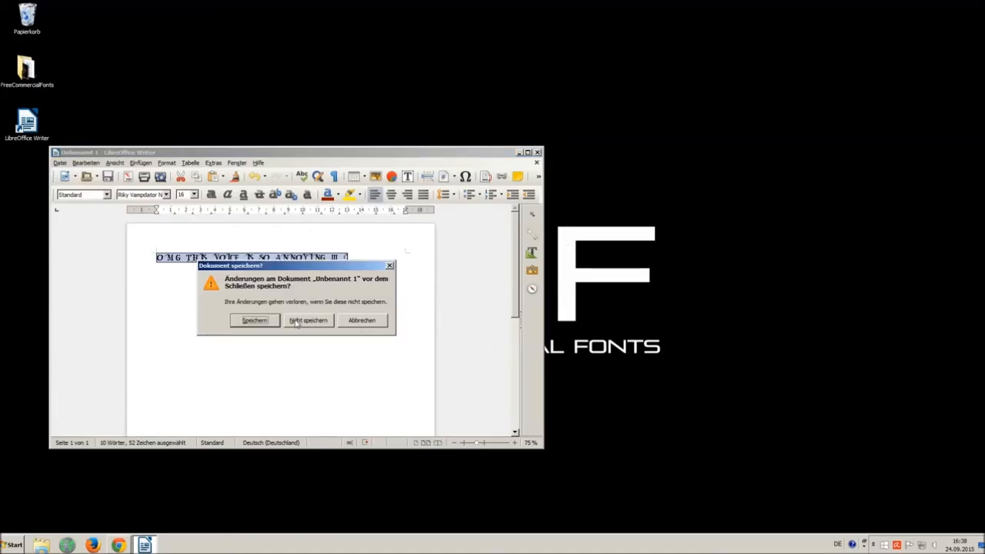
pyautogui.click(308, 320)
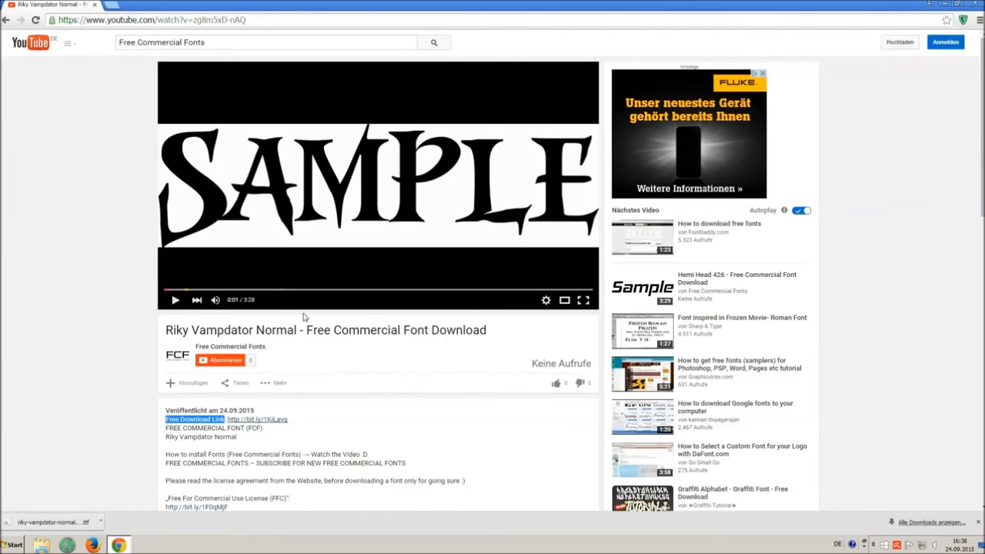
pyautogui.moveTo(556, 383)
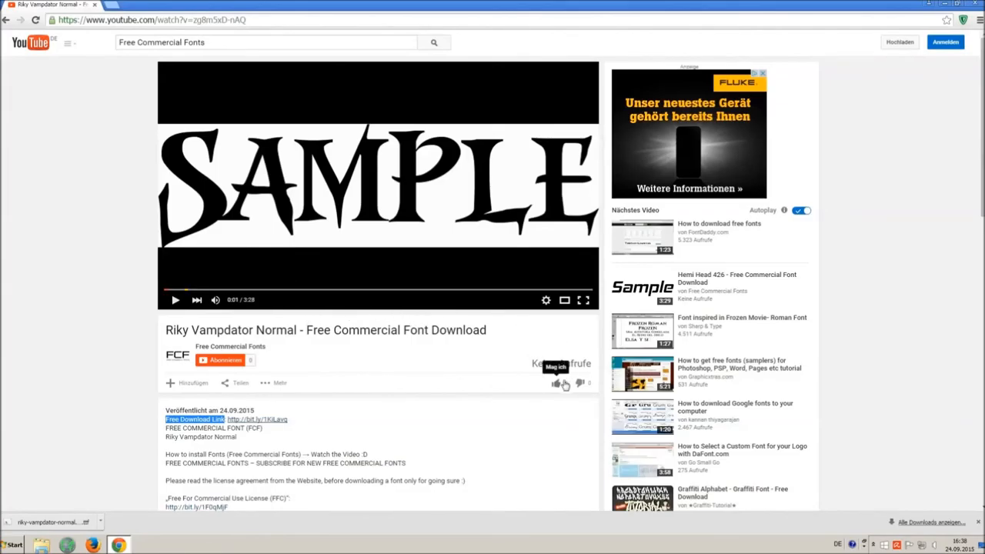
pyautogui.moveTo(548, 402)
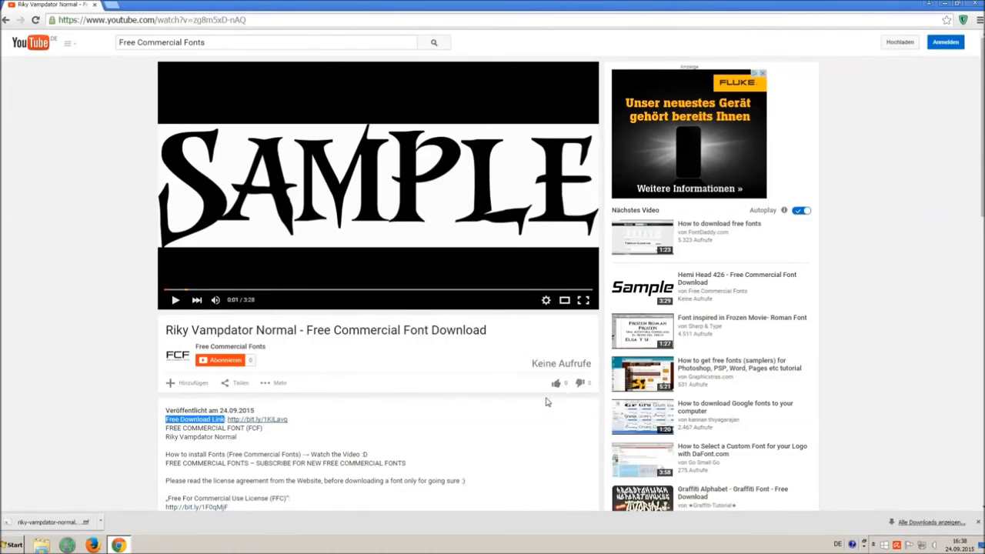
pyautogui.moveTo(554, 383)
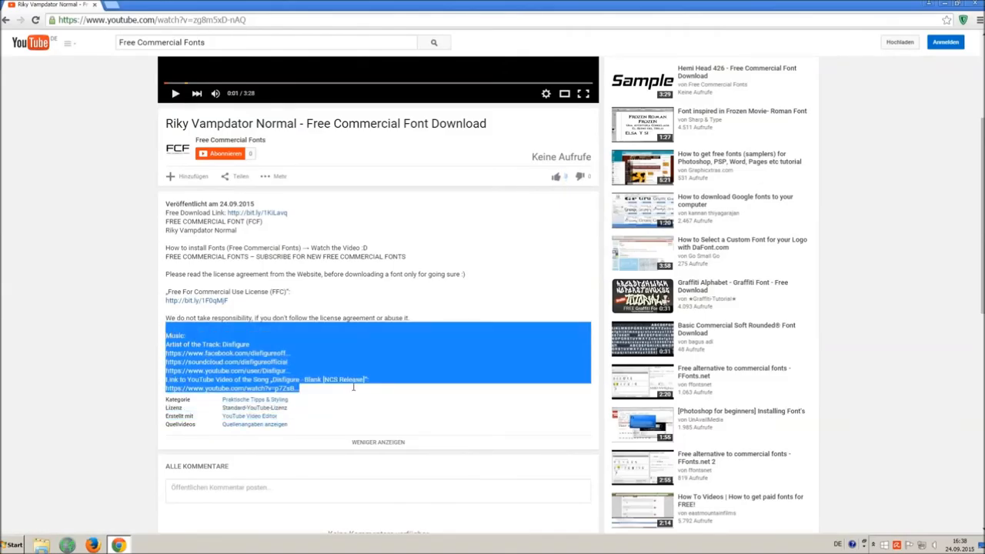
pyautogui.moveTo(462, 351)
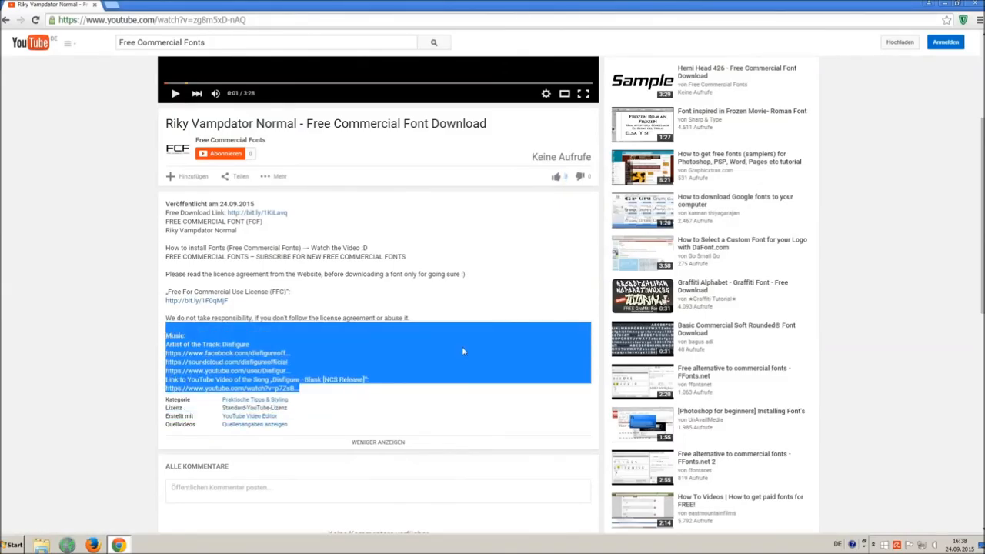